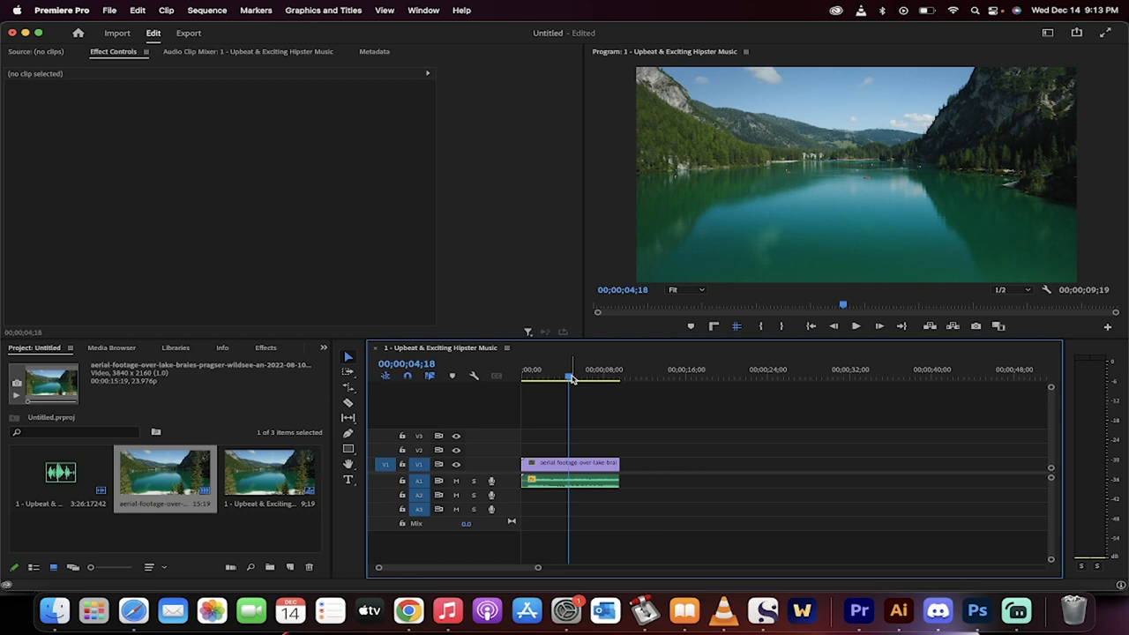
- Enter 70% in the music clip's Speed/Duration dialog, giving duration 00;00;13;22
left_click(571, 479)
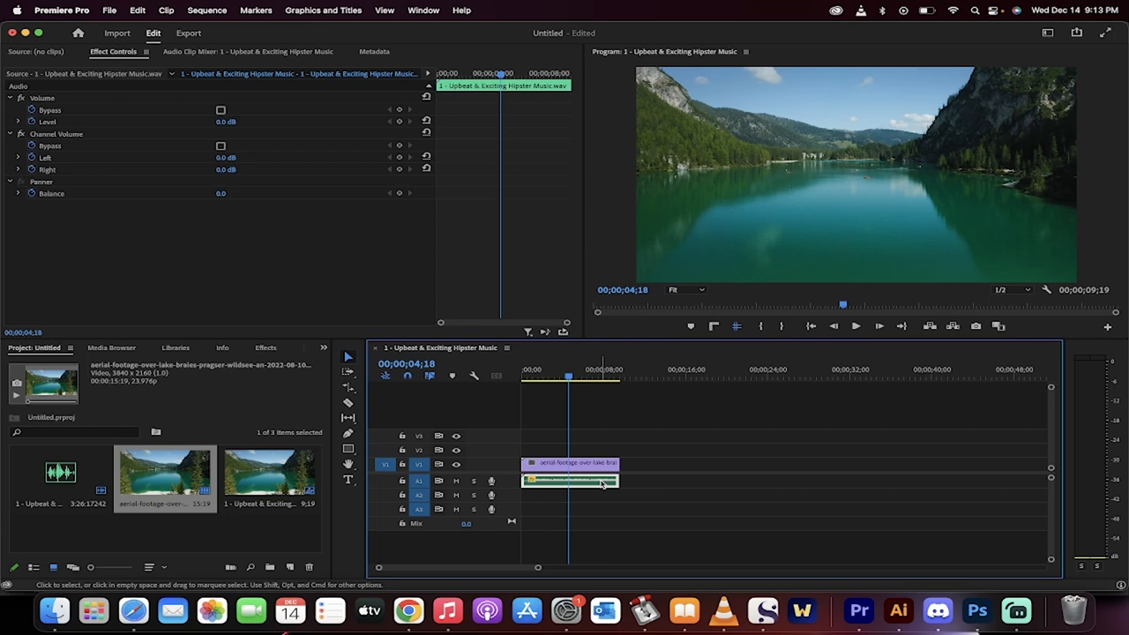
right_click(569, 481)
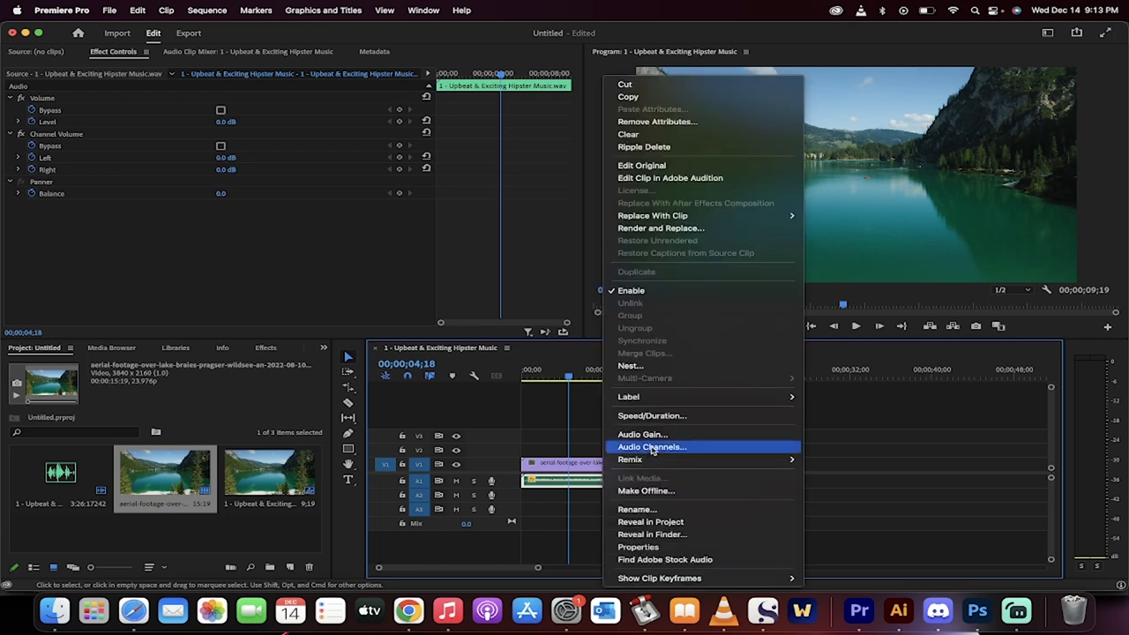
mouse_move(677, 415)
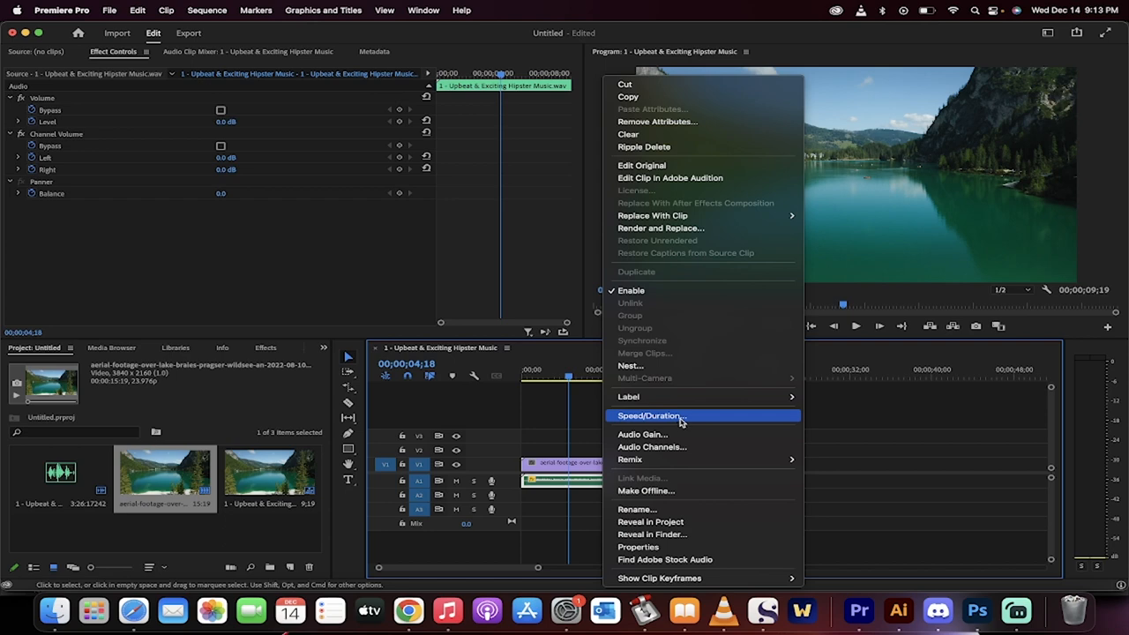
left_click(649, 415)
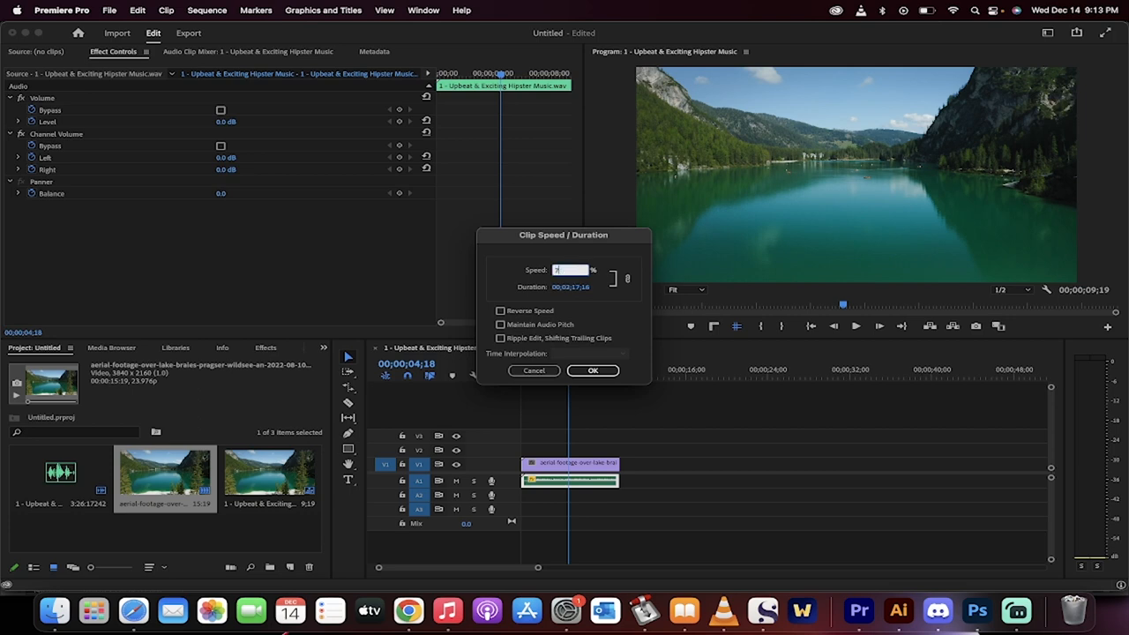
type("0")
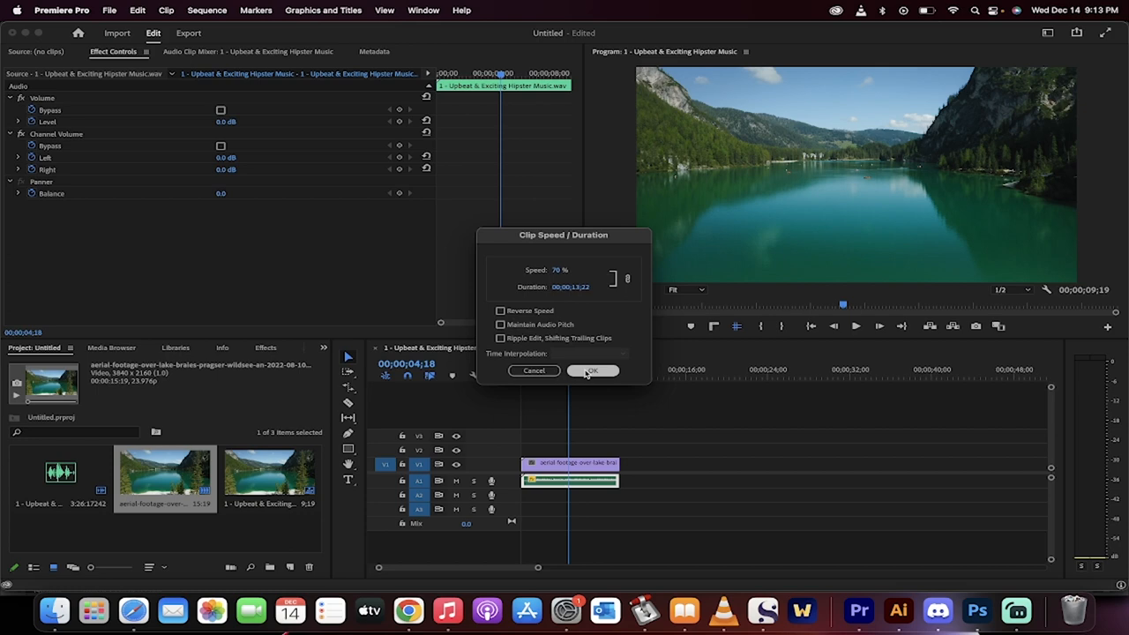
- Confirm the 70% speed change, stretching the music clip to 00;00;13;22
left_click(591, 371)
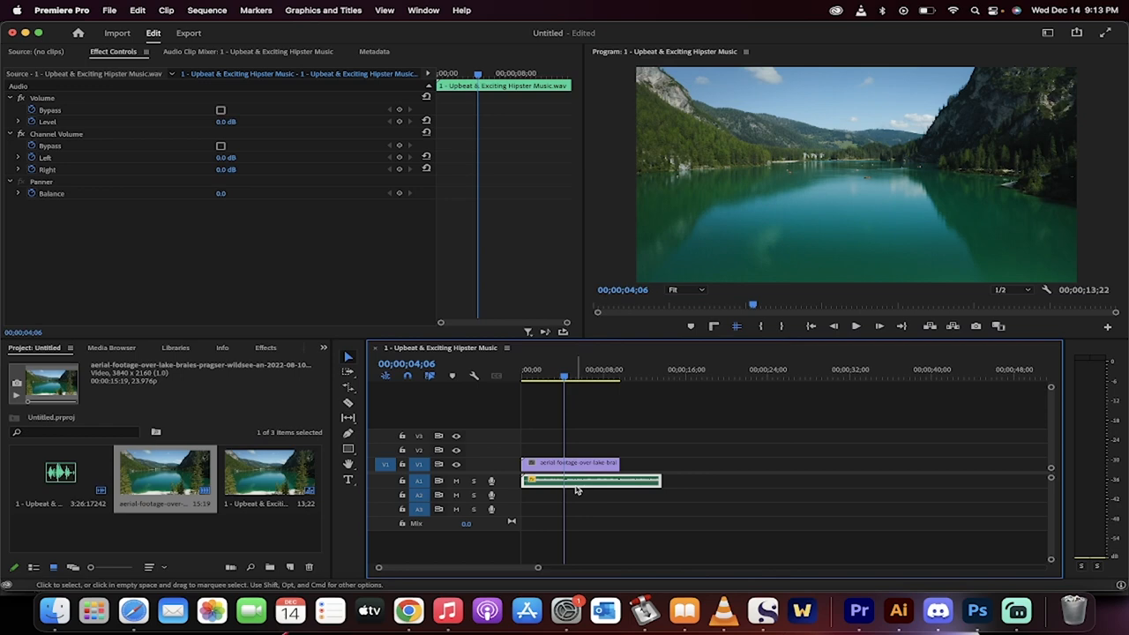
- Tick Maintain Audio Pitch in the music clip's Speed/Duration dialog, reverting it to 00;00;09;19
right_click(589, 481)
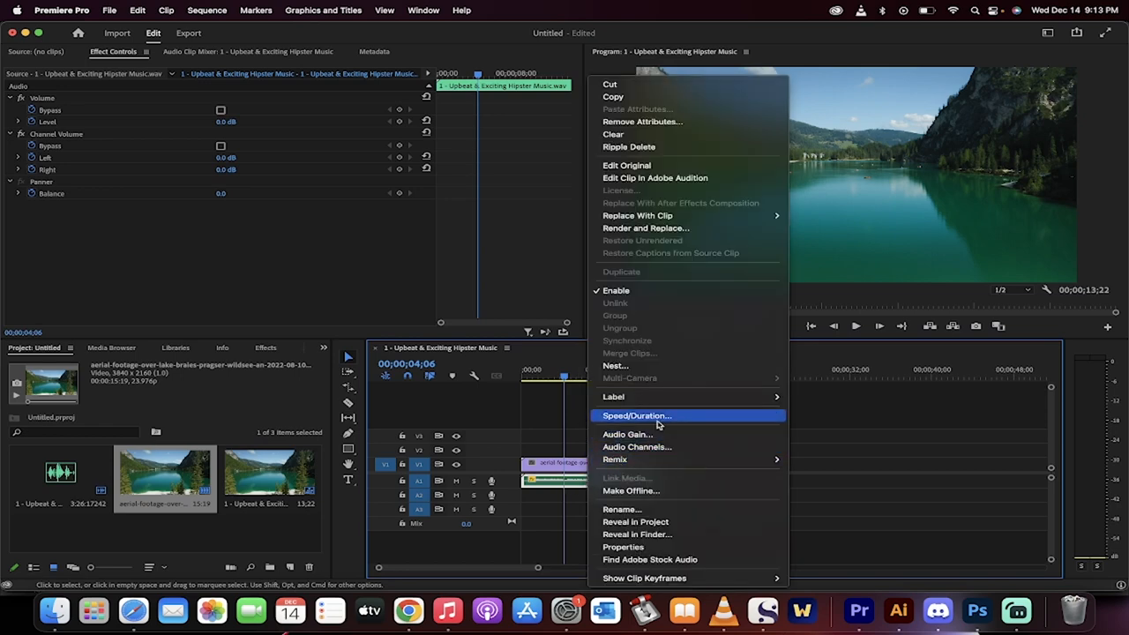
left_click(636, 415)
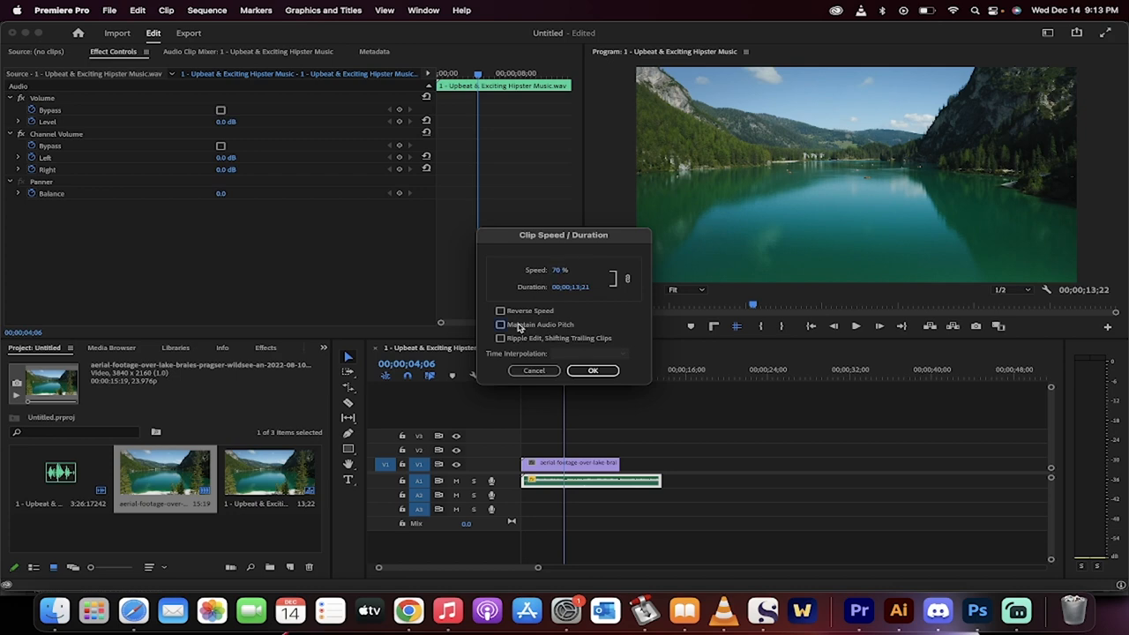
left_click(500, 324)
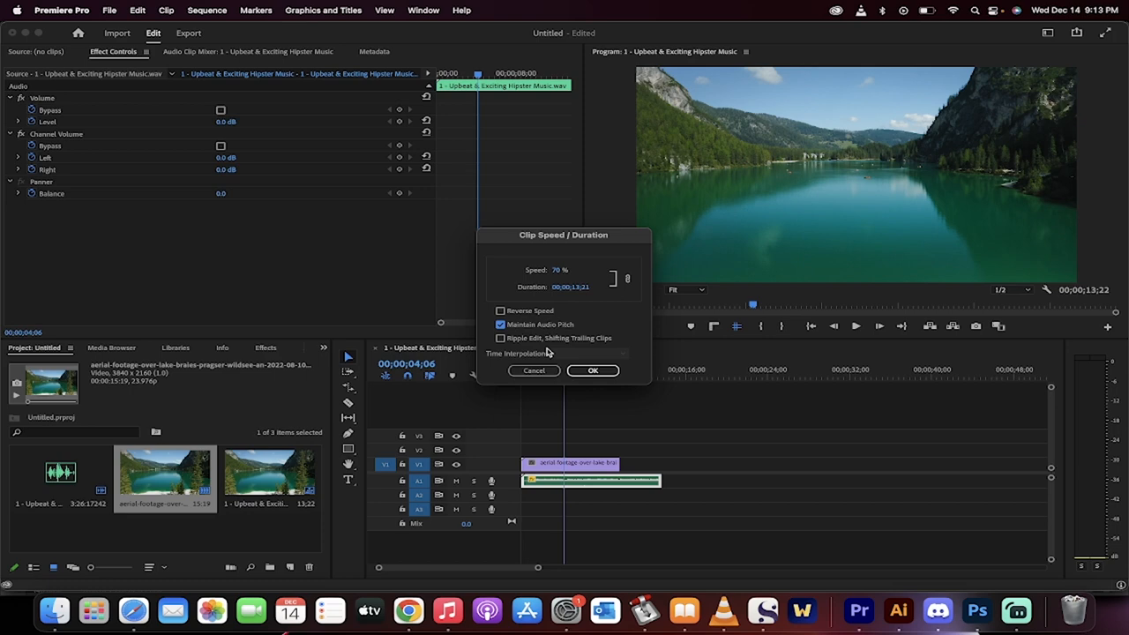
left_click(593, 369)
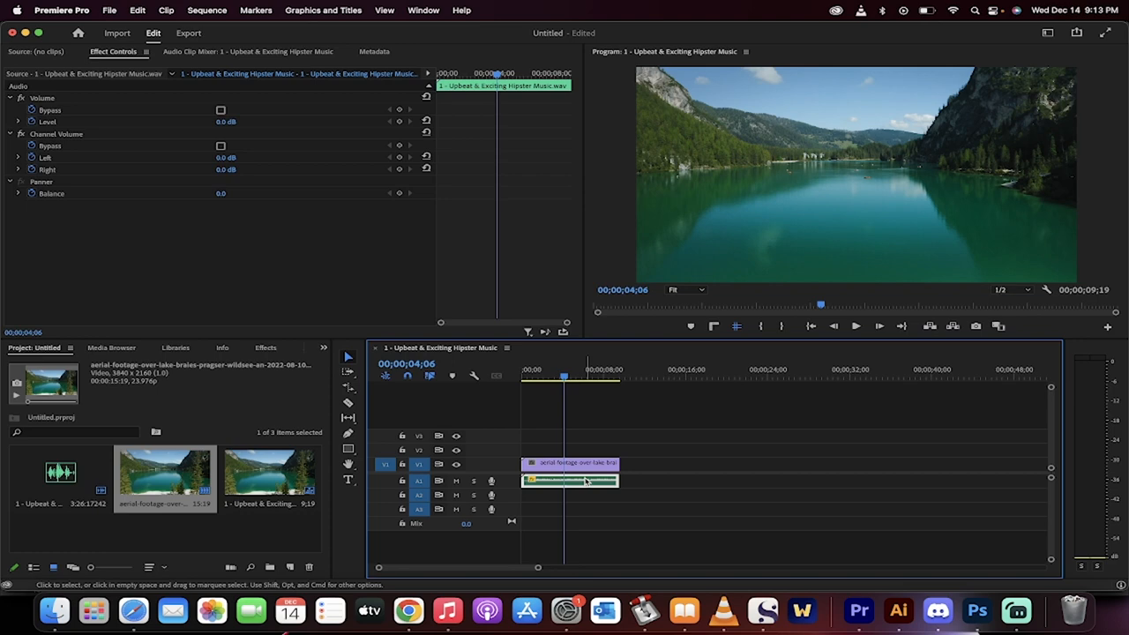
- Set the music clip speed to 70.03% with Maintain Audio Pitch, running 00;00;13;22
right_click(569, 480)
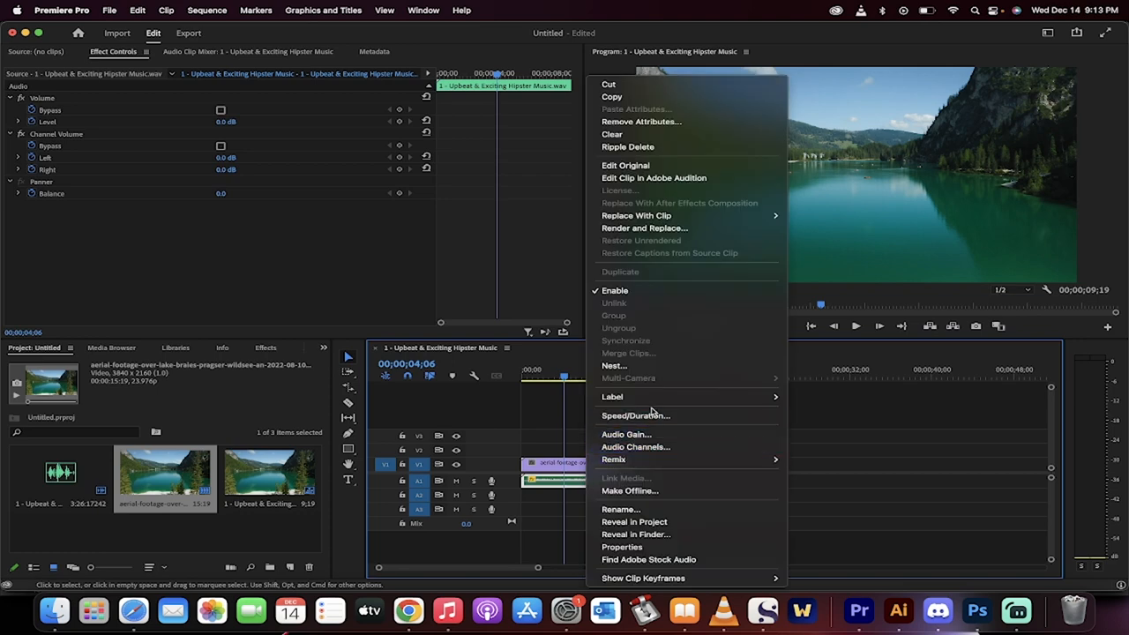
left_click(636, 415)
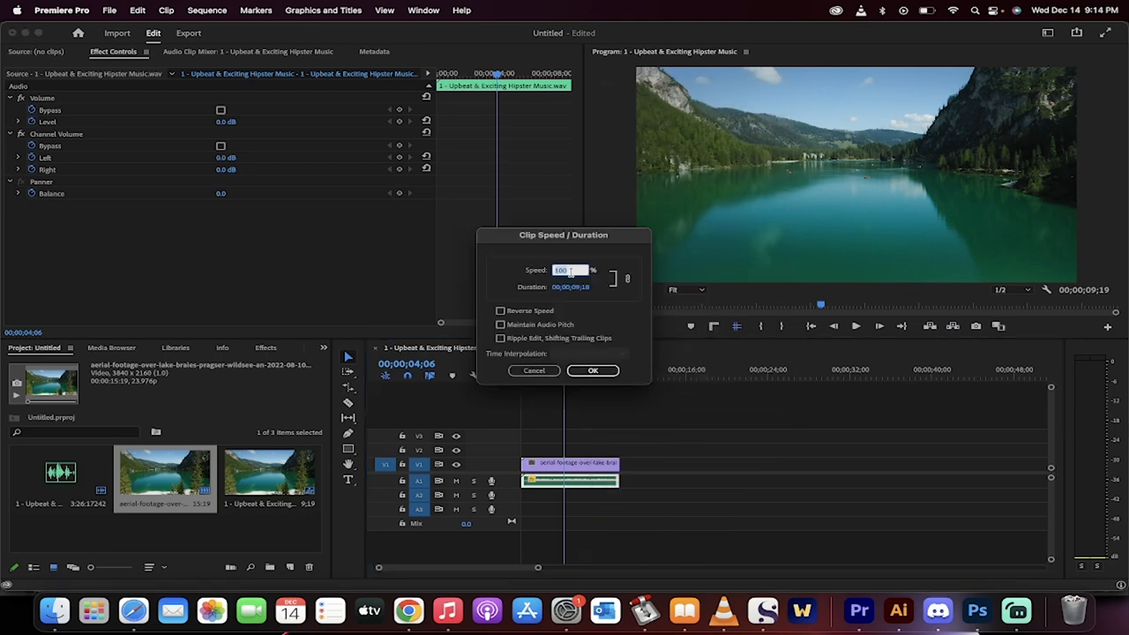
type("70.03")
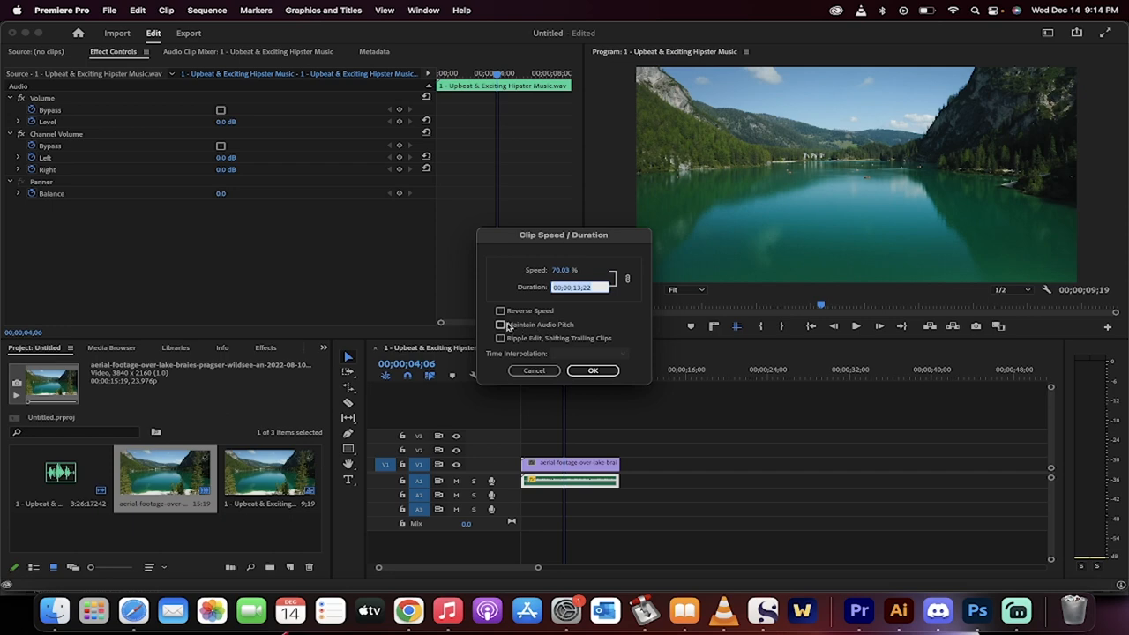
left_click(500, 325)
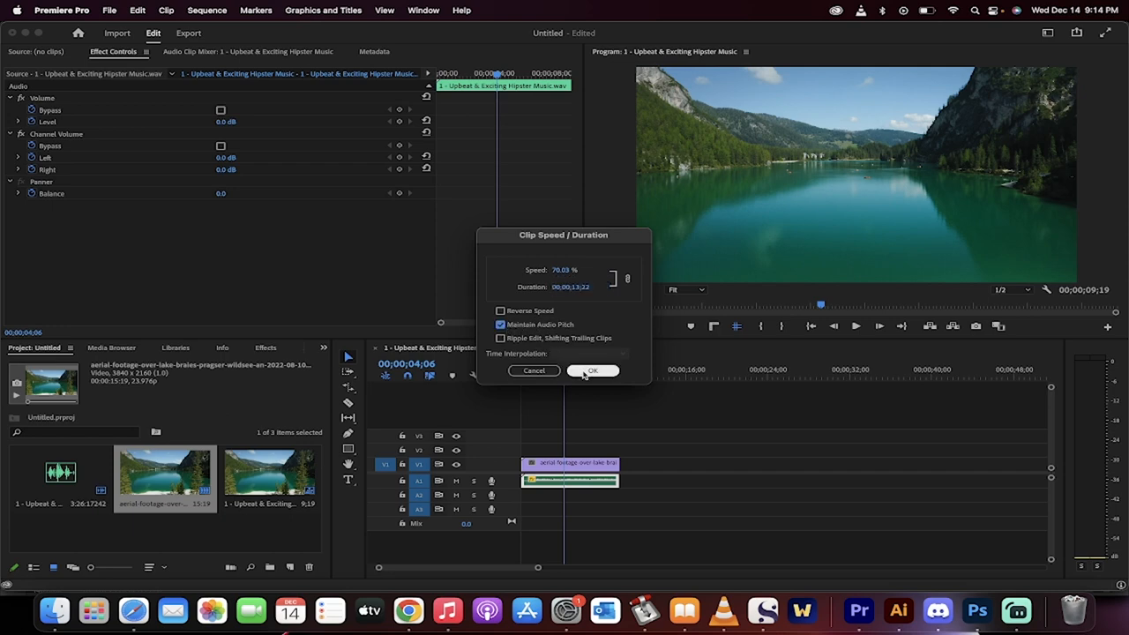
left_click(592, 370)
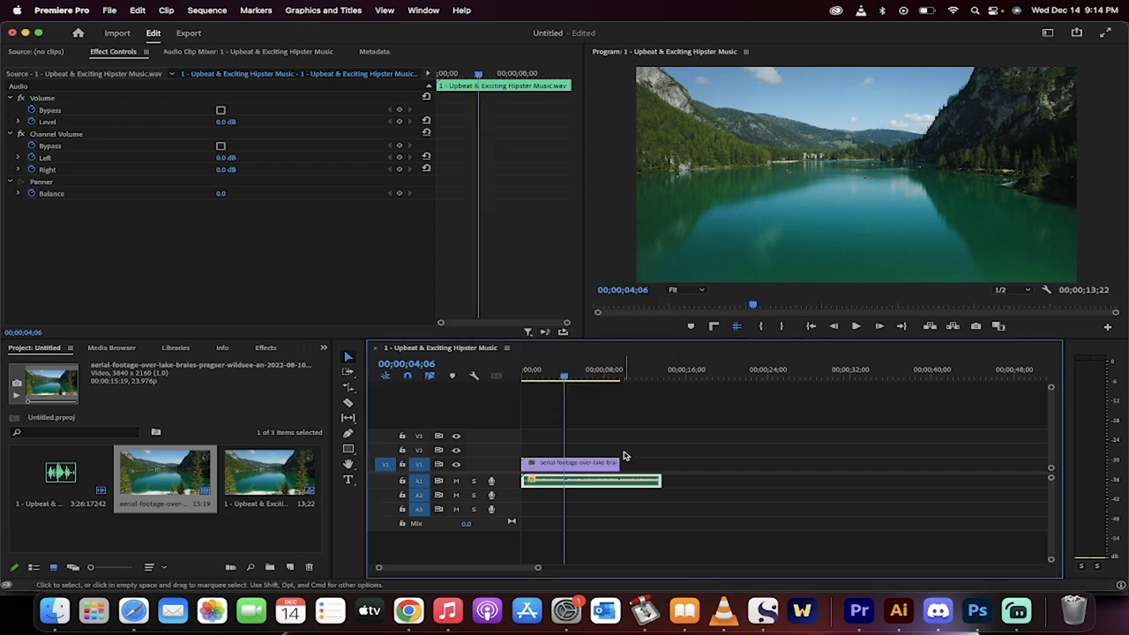